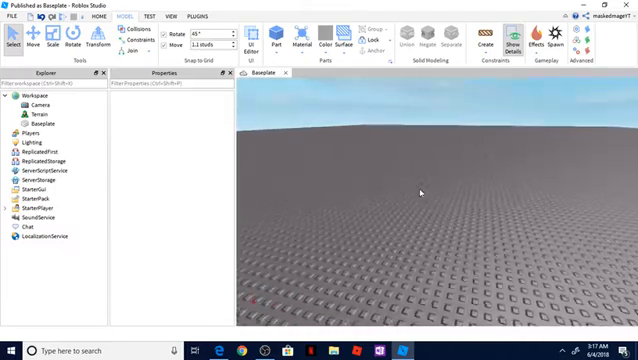
Insert a new Part from the Home tab onto the baseplate.
left_click(288, 40)
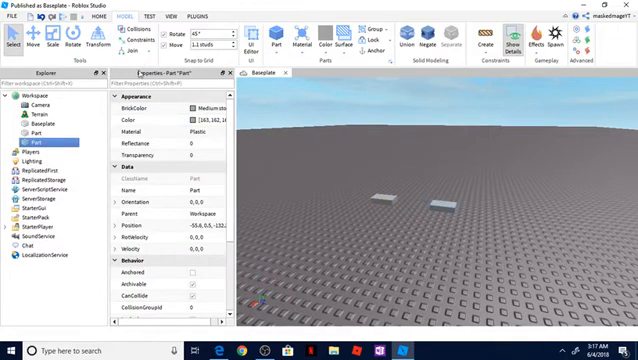
Add an Attachment to the flat part and start a Rope constraint reaching upward.
left_click(424, 204)
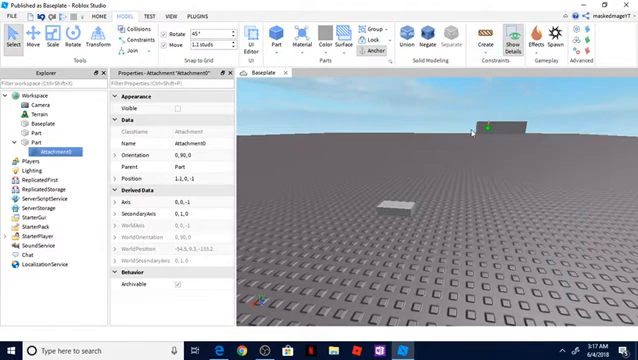
left_click(488, 40)
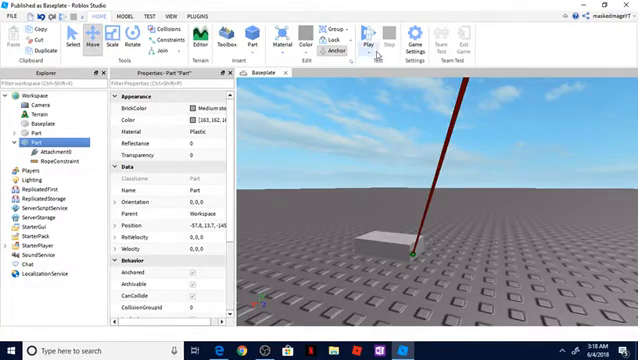
left_click(376, 40)
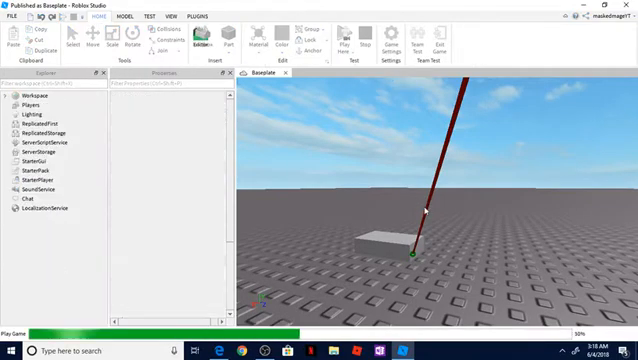
left_click(352, 44)
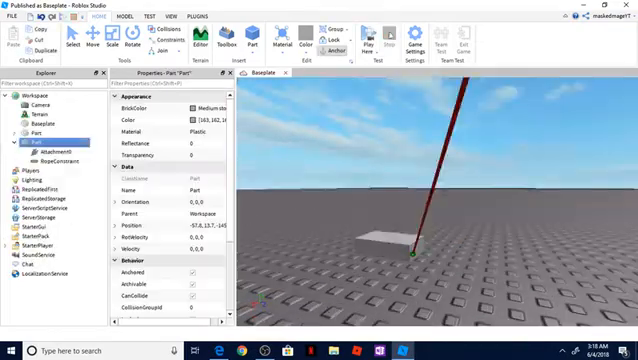
Raise the overhead part into the sky above the seat and anchor it.
left_click(94, 40)
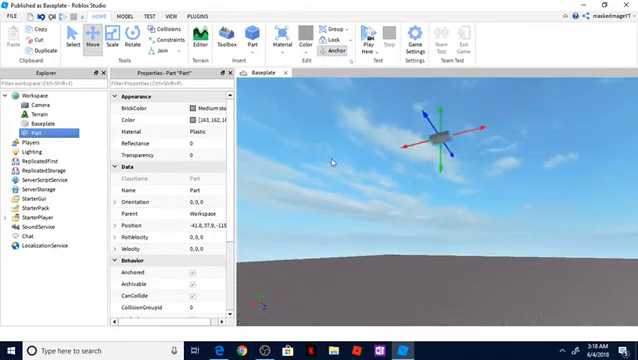
right_click(400, 150)
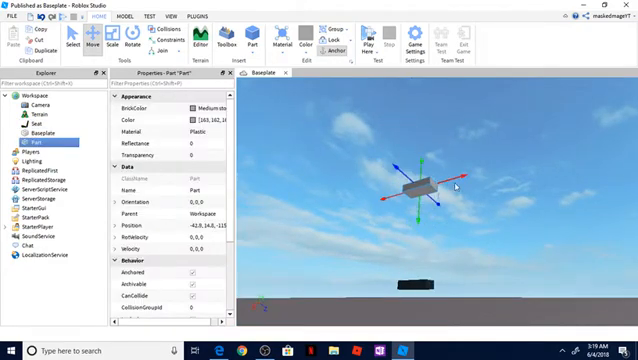
Add a second RopeConstraint and colour both ropes orange so the seat hangs as a swing.
left_click(120, 16)
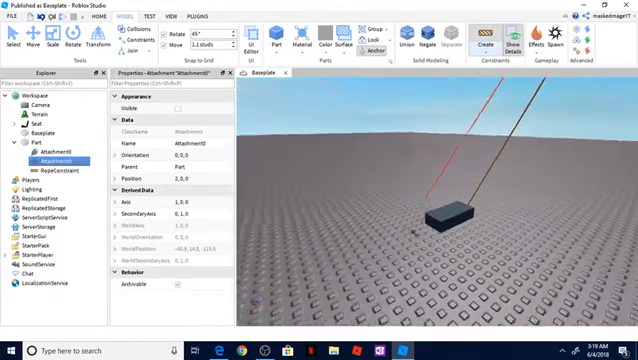
left_click(56, 176)
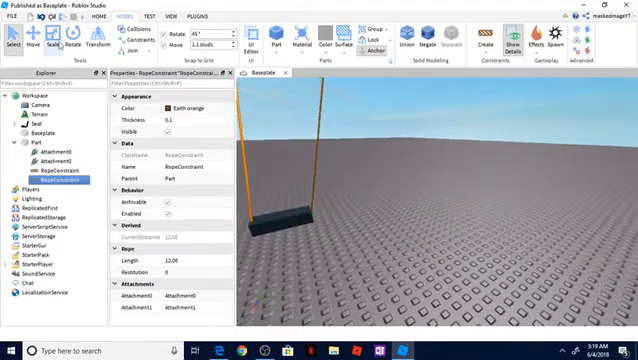
left_click(382, 36)
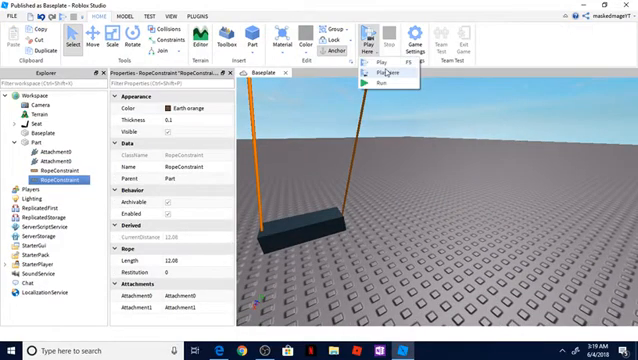
left_click(384, 62)
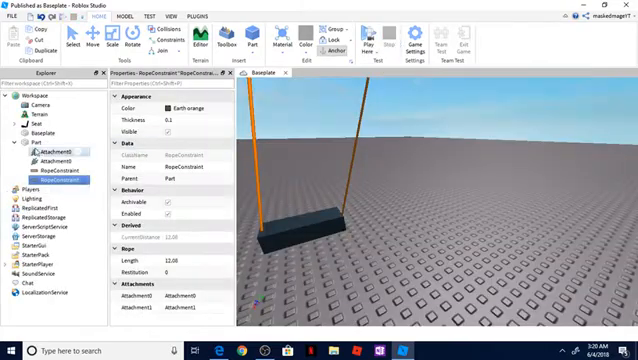
left_click(40, 128)
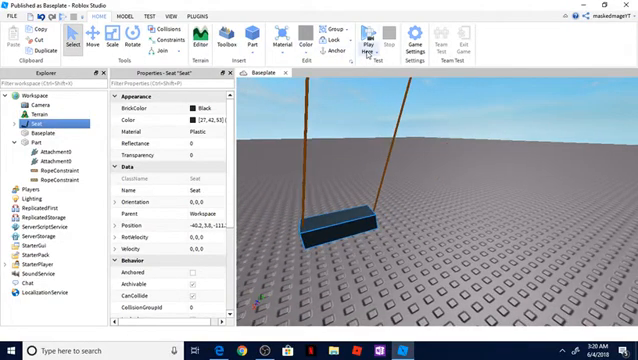
Start a play test with the avatar standing beside the hanging swing.
left_click(376, 40)
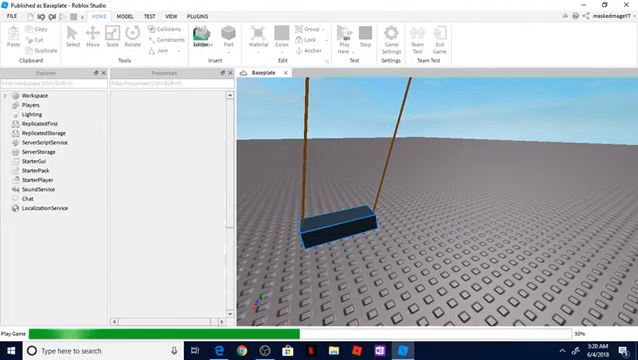
left_click(348, 38)
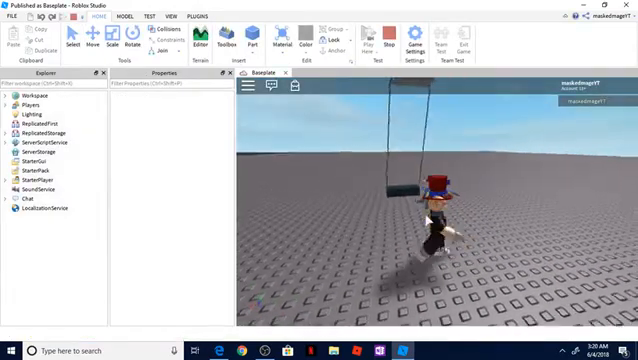